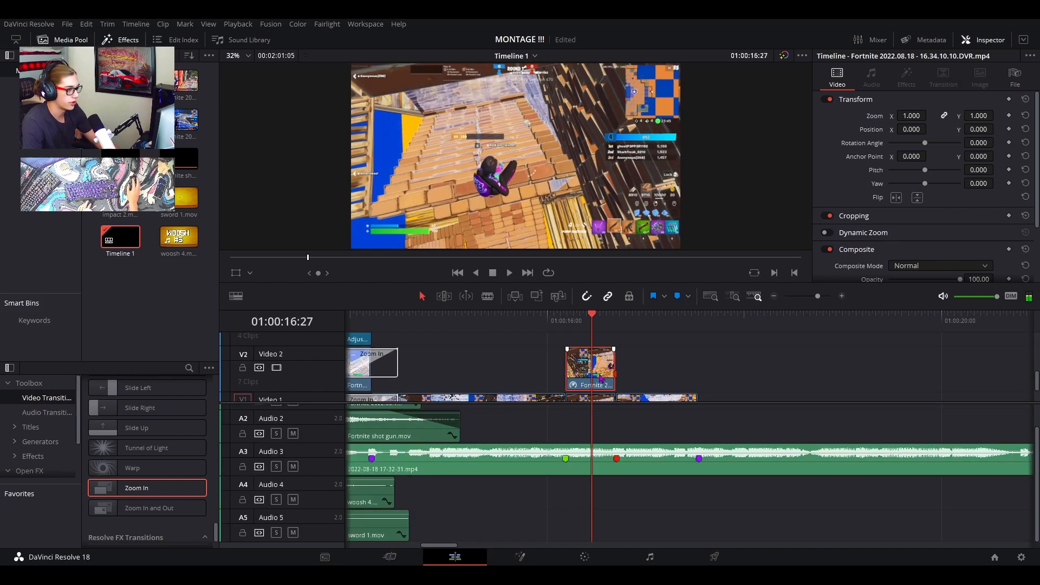
- Show the Fortnite clip's Fusion node graph with its EdgeDetect1 neon outline node
{"action": "left_click", "coordinate": [520, 557]}
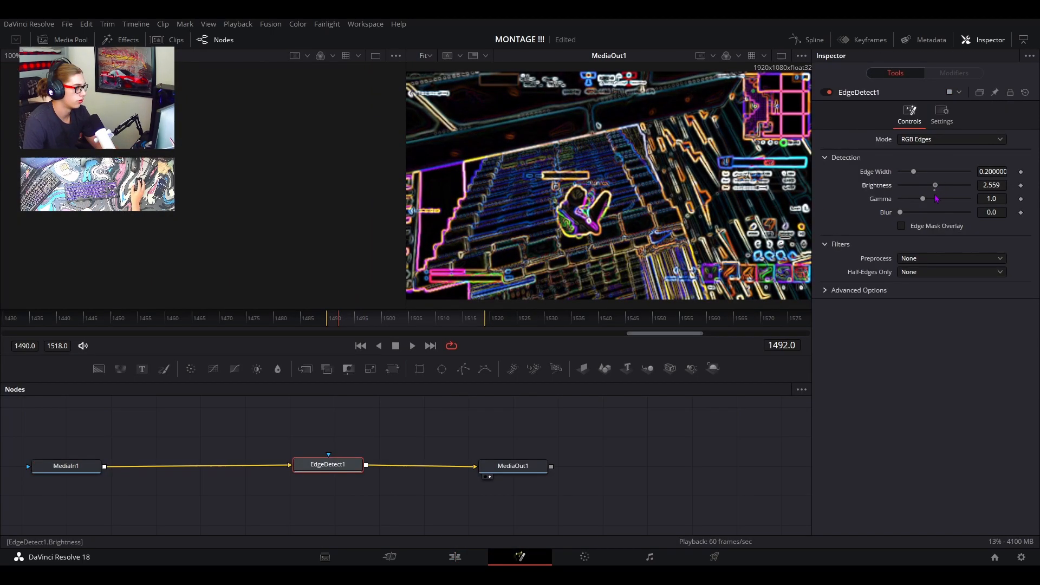